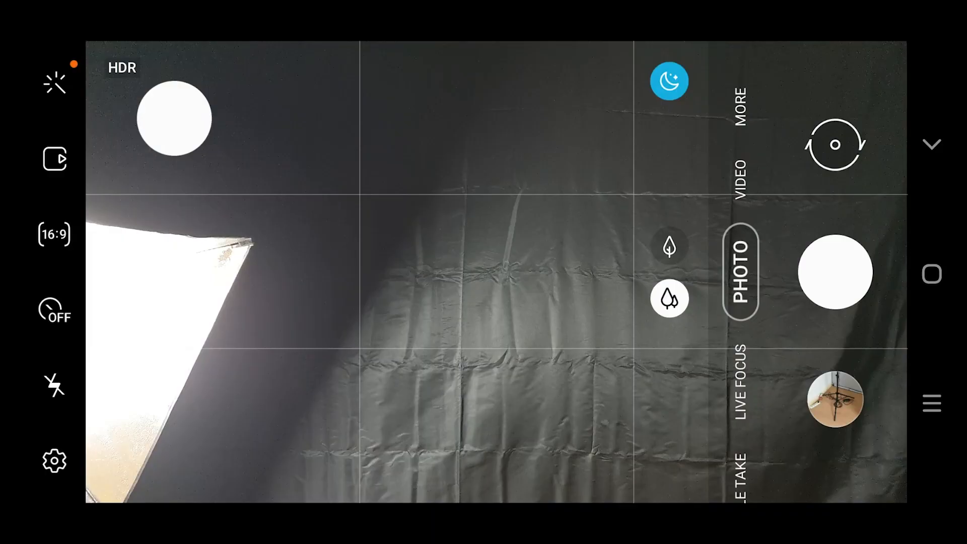
Step: From Photo mode, show the More modes grid and pick the manual video mode
{"action": "left_click", "coordinate": [668, 81]}
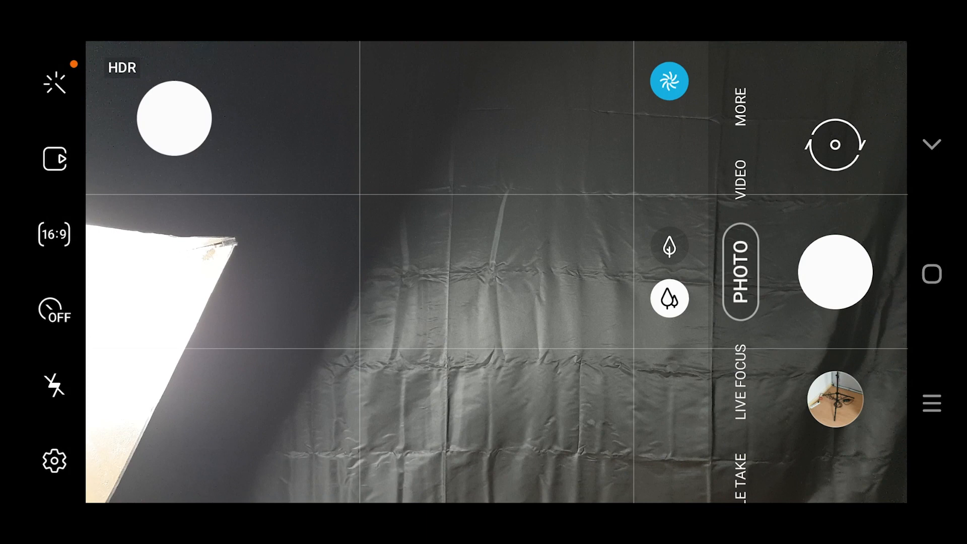
{"action": "left_click", "coordinate": [738, 111]}
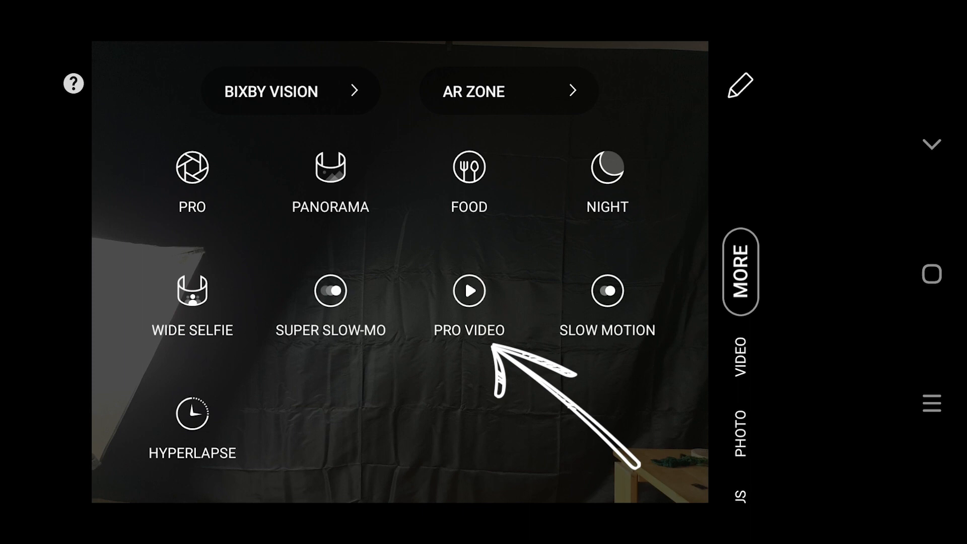
{"action": "left_click", "coordinate": [469, 302]}
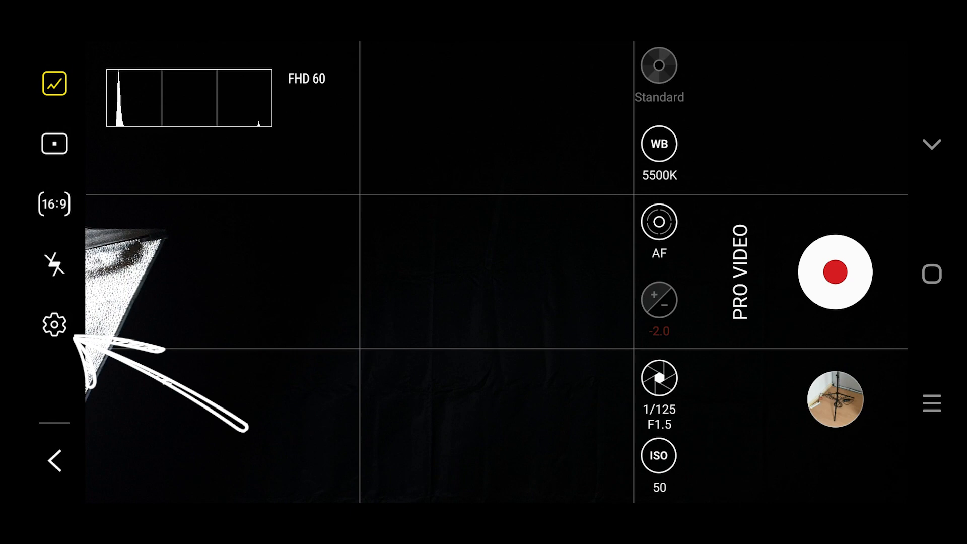
Step: Enter Pro Video mode recording at FHD 60
{"action": "left_click", "coordinate": [55, 324]}
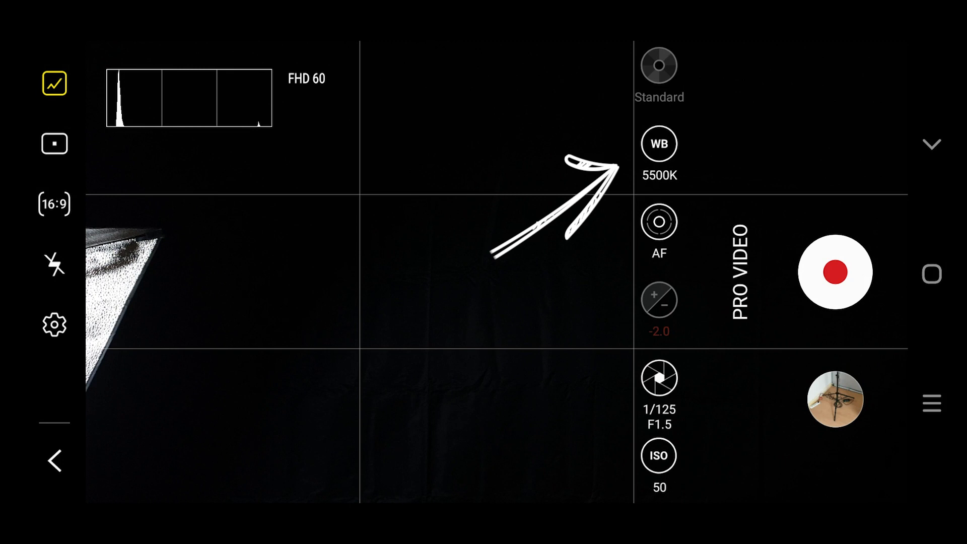
Step: Show the Kelvin white balance scale, adjusting temperature from 5500K to 5400K
{"action": "left_click", "coordinate": [658, 143]}
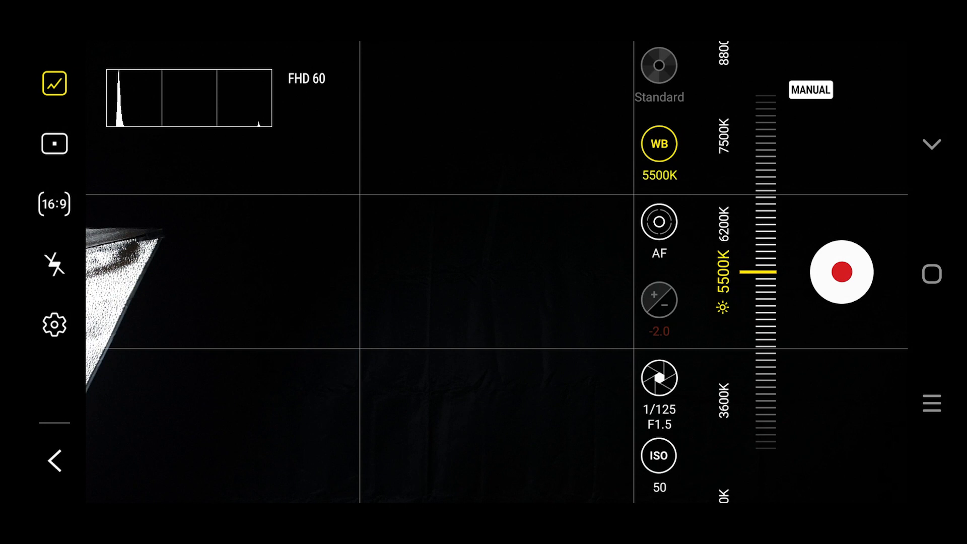
{"action": "left_click", "coordinate": [54, 264]}
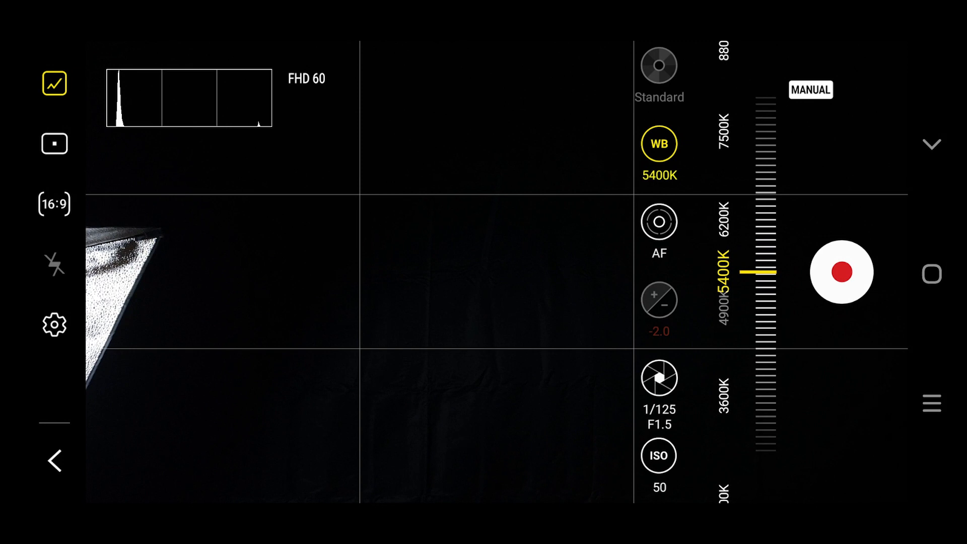
Step: Check the 1/125 shutter scale, then show the ISO scale at 50
{"action": "left_click", "coordinate": [658, 377]}
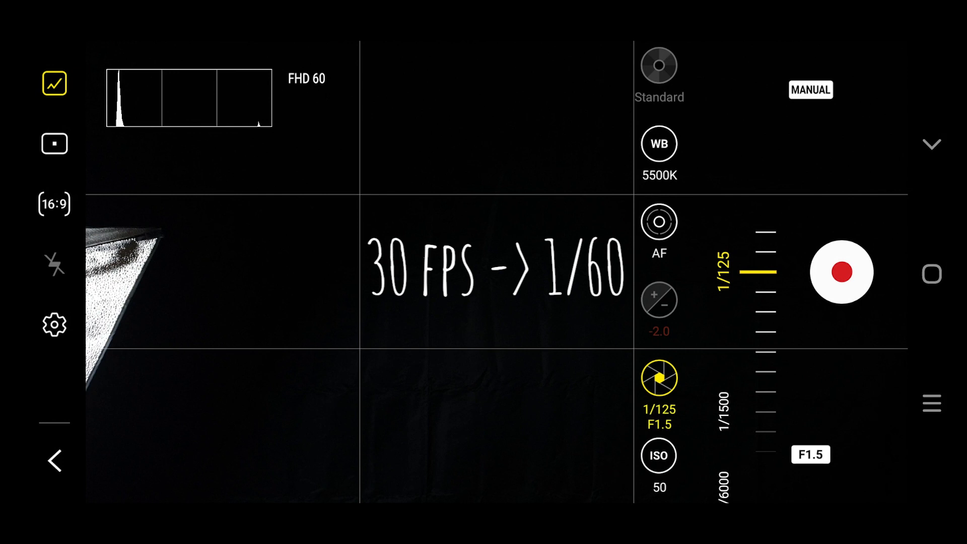
{"action": "left_click", "coordinate": [658, 455]}
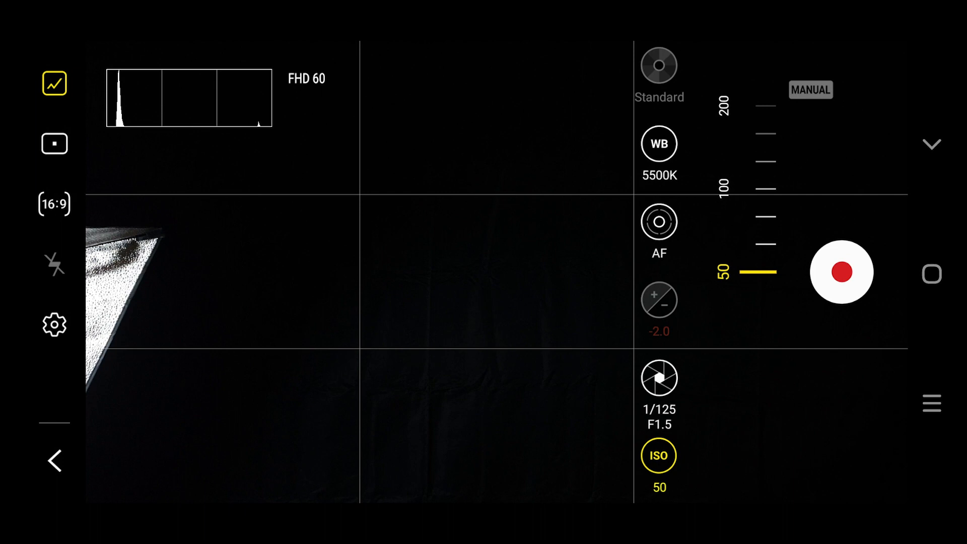
Step: Reopen the shutter speed slider showing 1/125 at F1.5
{"action": "left_click", "coordinate": [658, 378]}
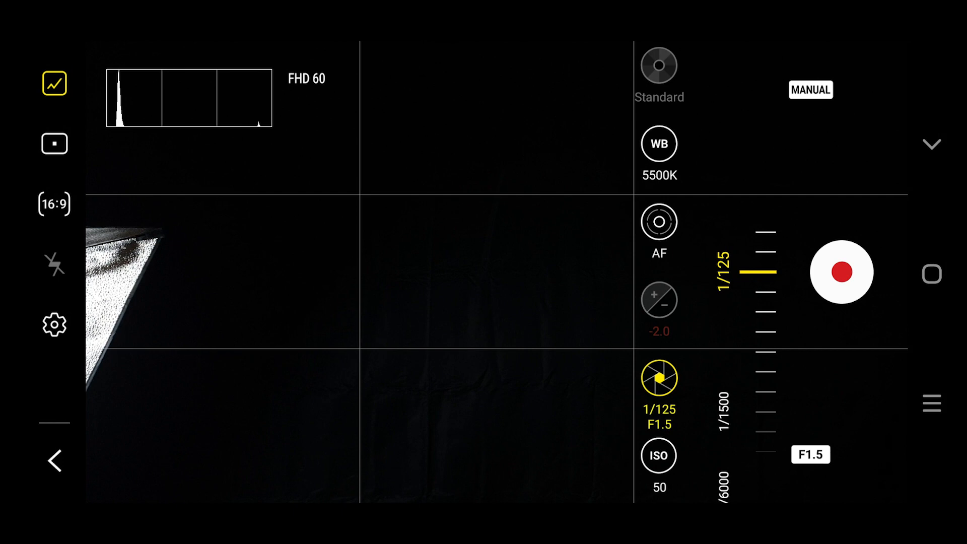